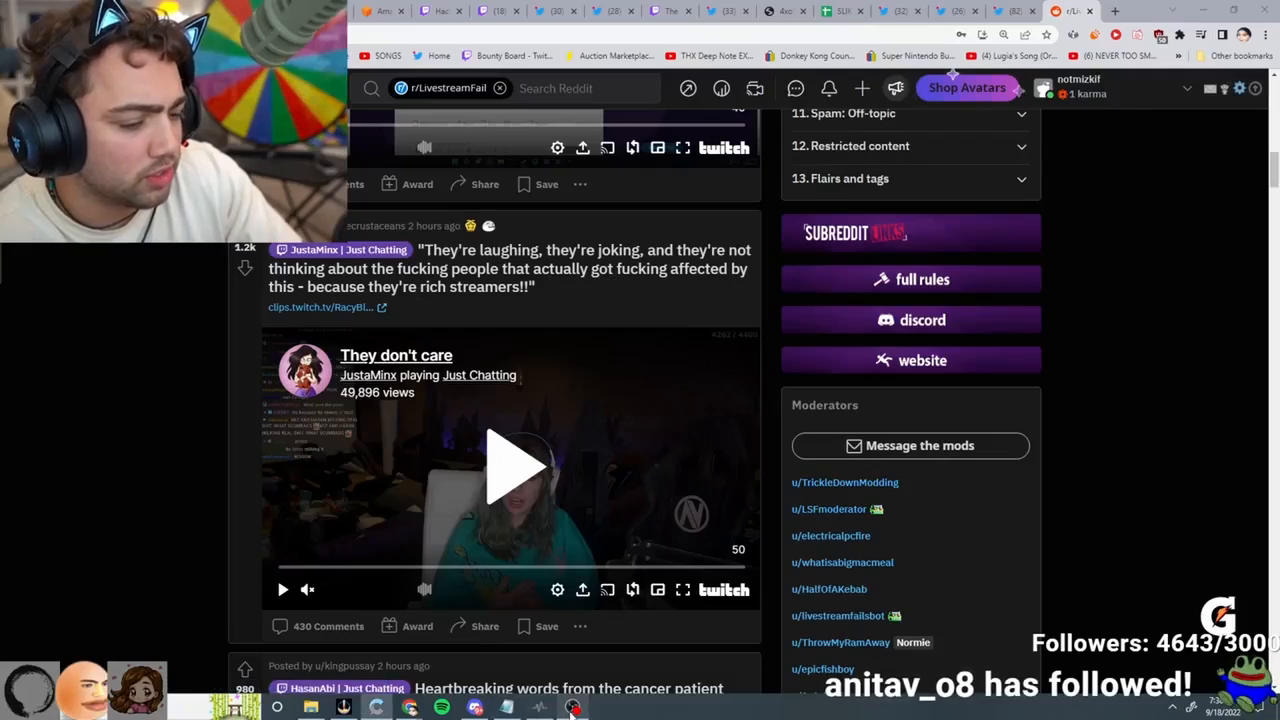
{"action": "mouse_move", "coordinate": [145, 485]}
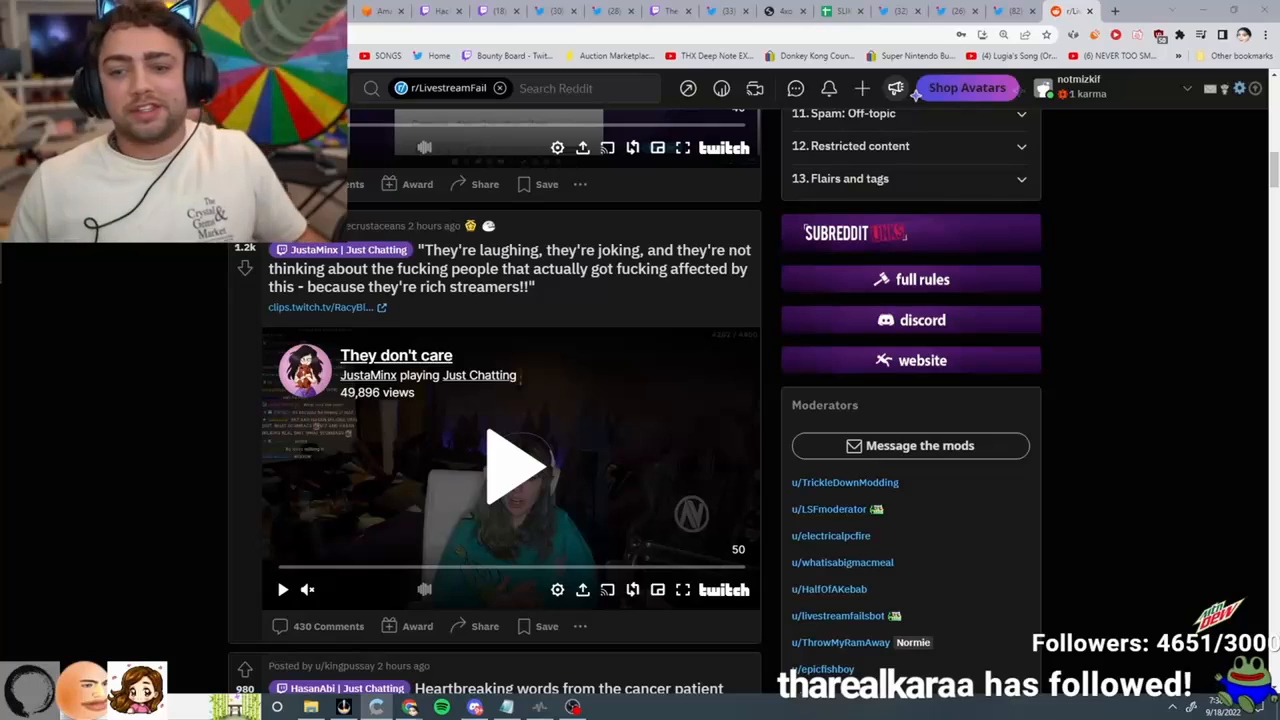
{"action": "scroll", "scroll_direction": "down", "scroll_amount": 3}
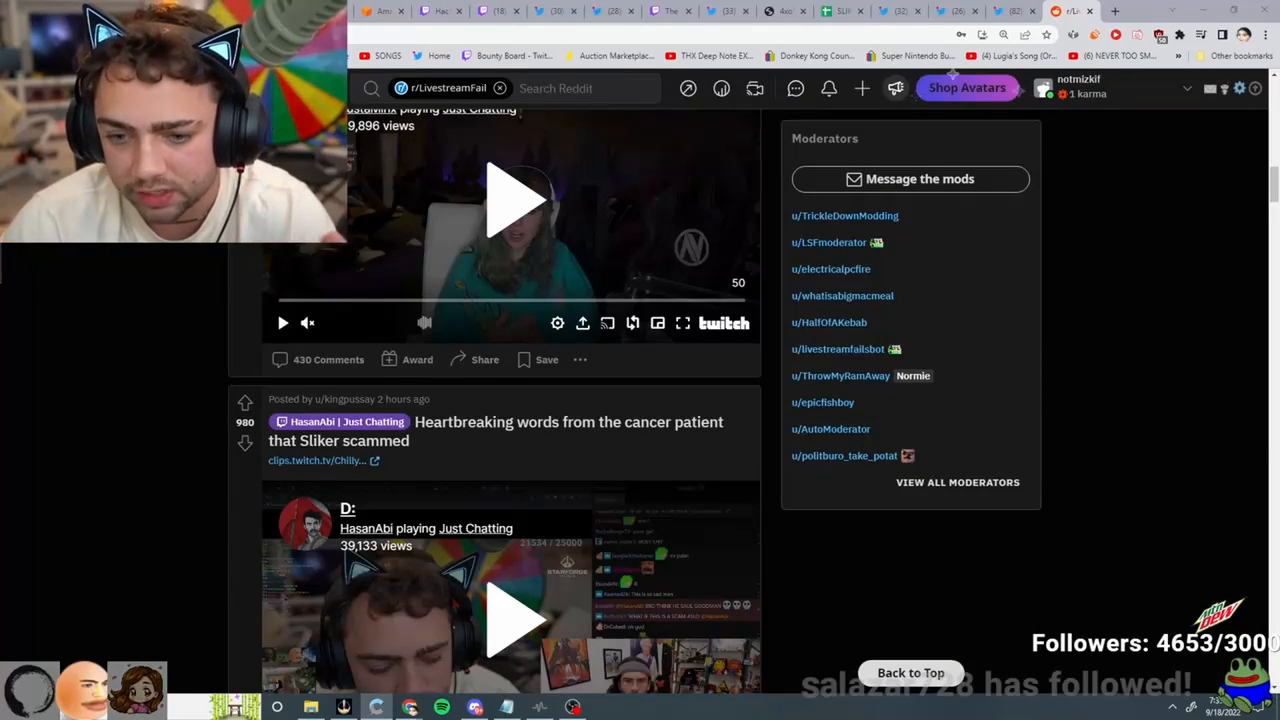